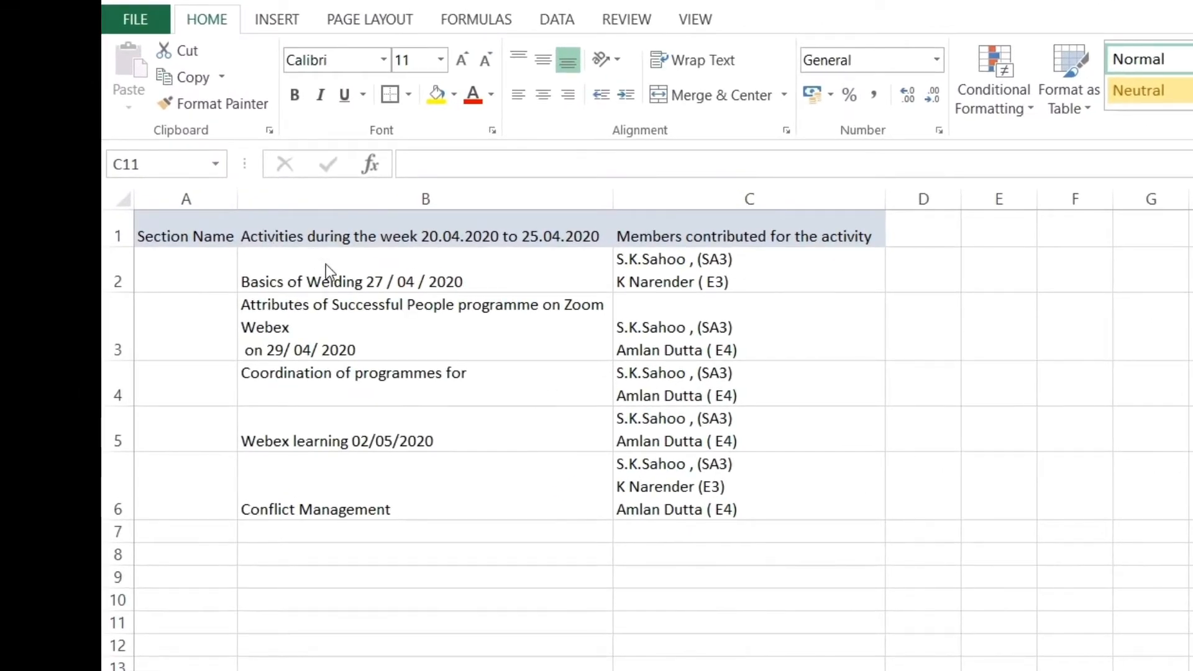
Apply a Thick Box Border to the Basics of Welding activity cell B2.
left_click(748, 621)
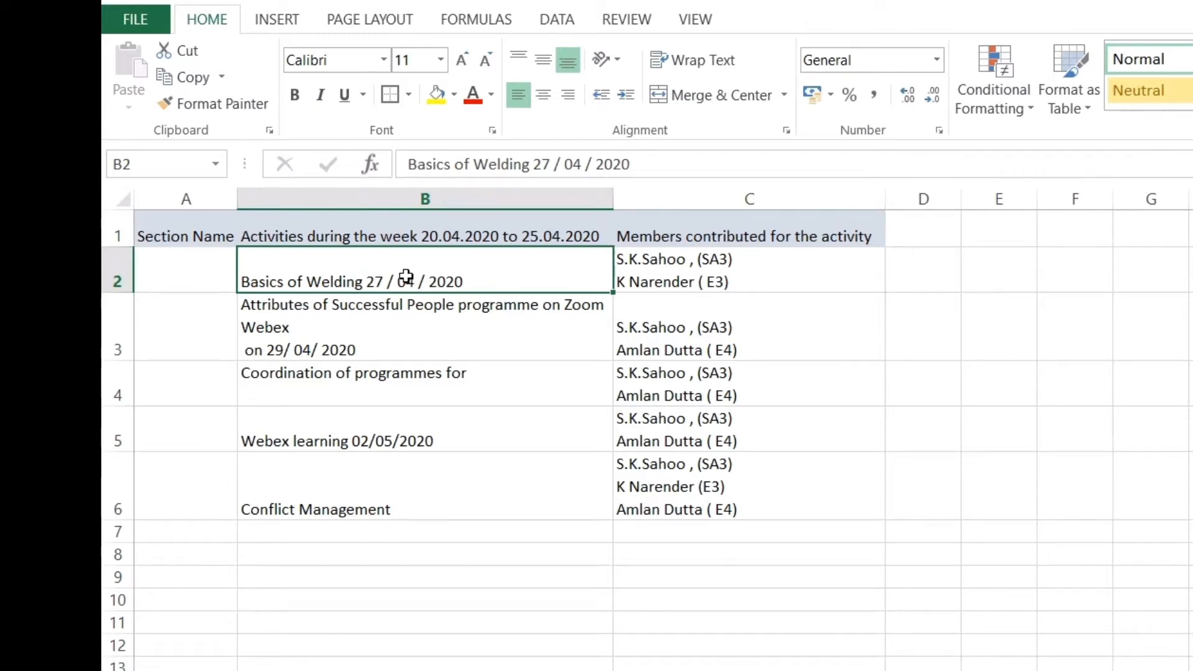
mouse_move(394, 268)
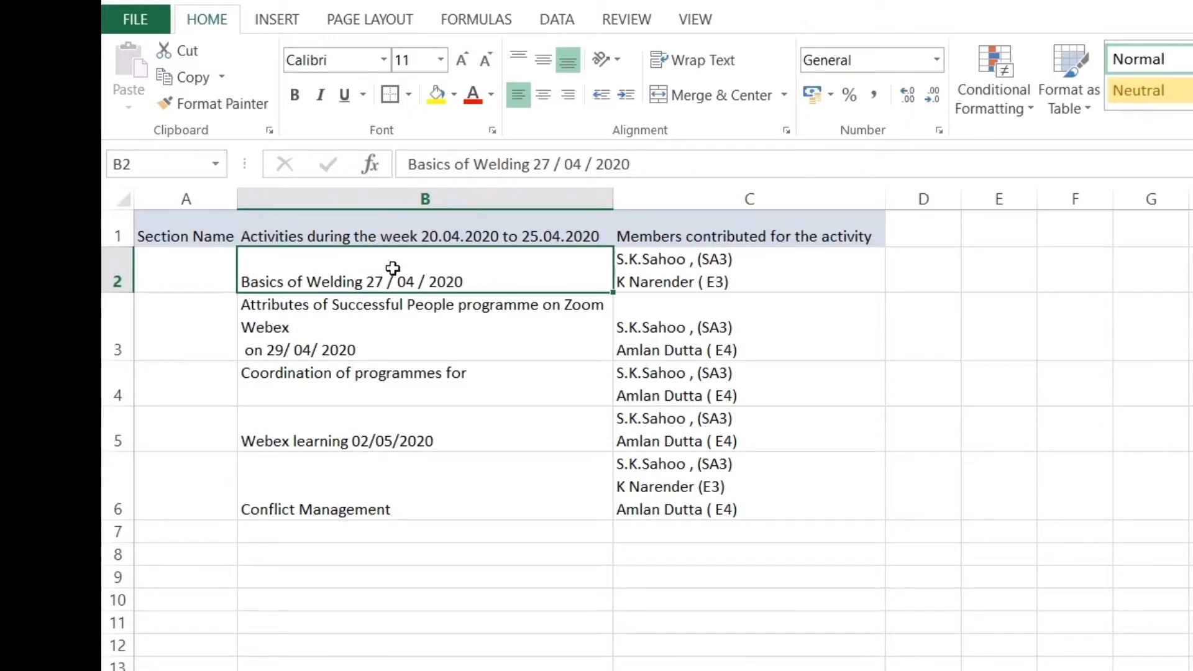
mouse_move(411, 110)
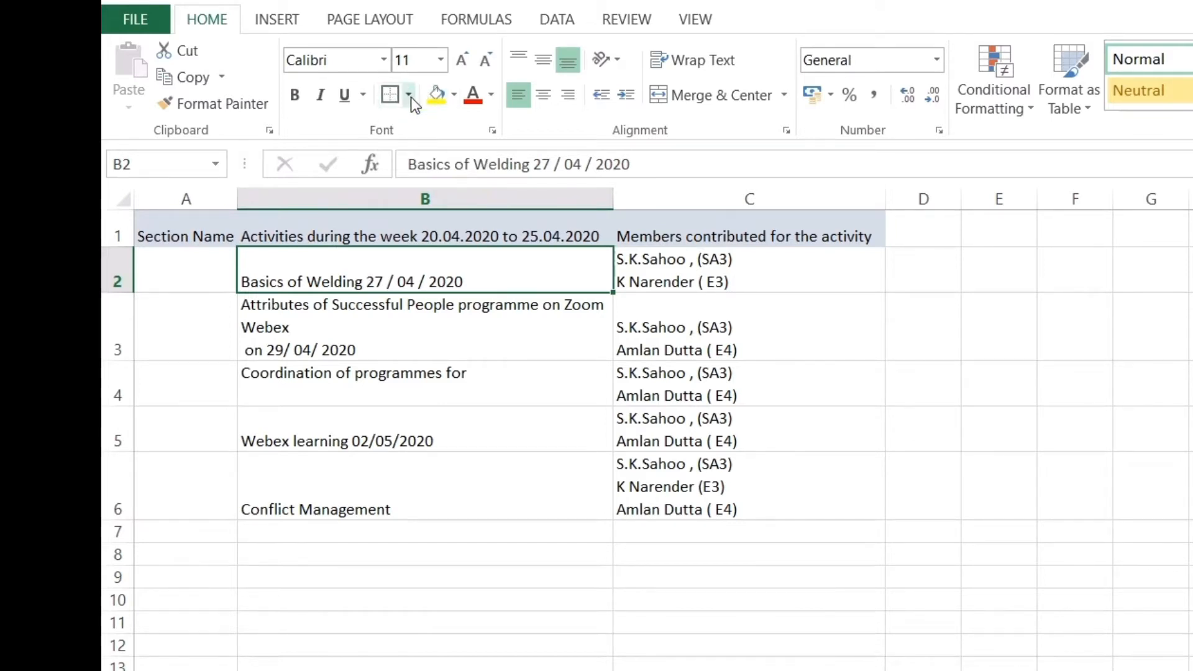
left_click(410, 95)
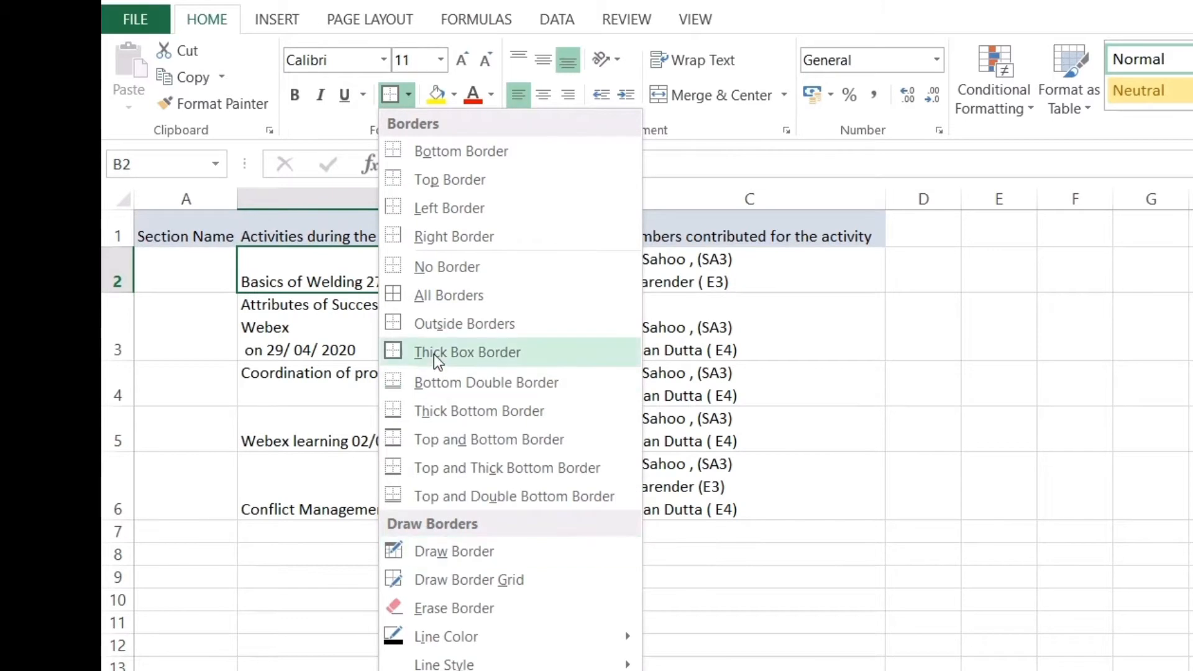
left_click(467, 351)
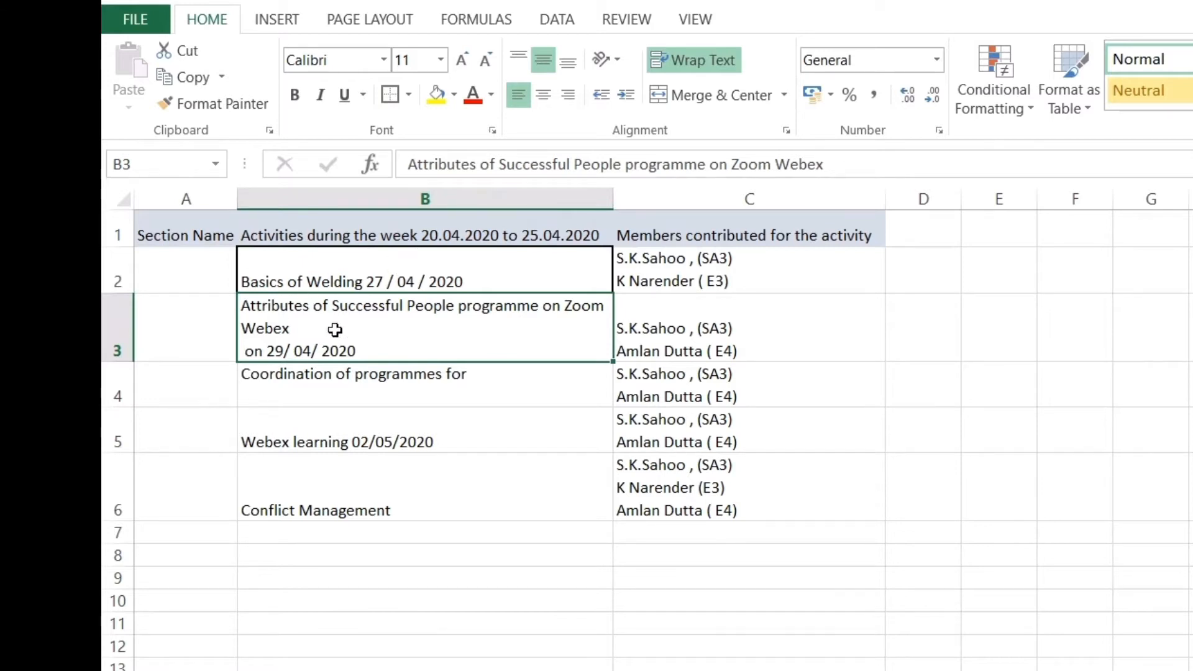
mouse_move(348, 128)
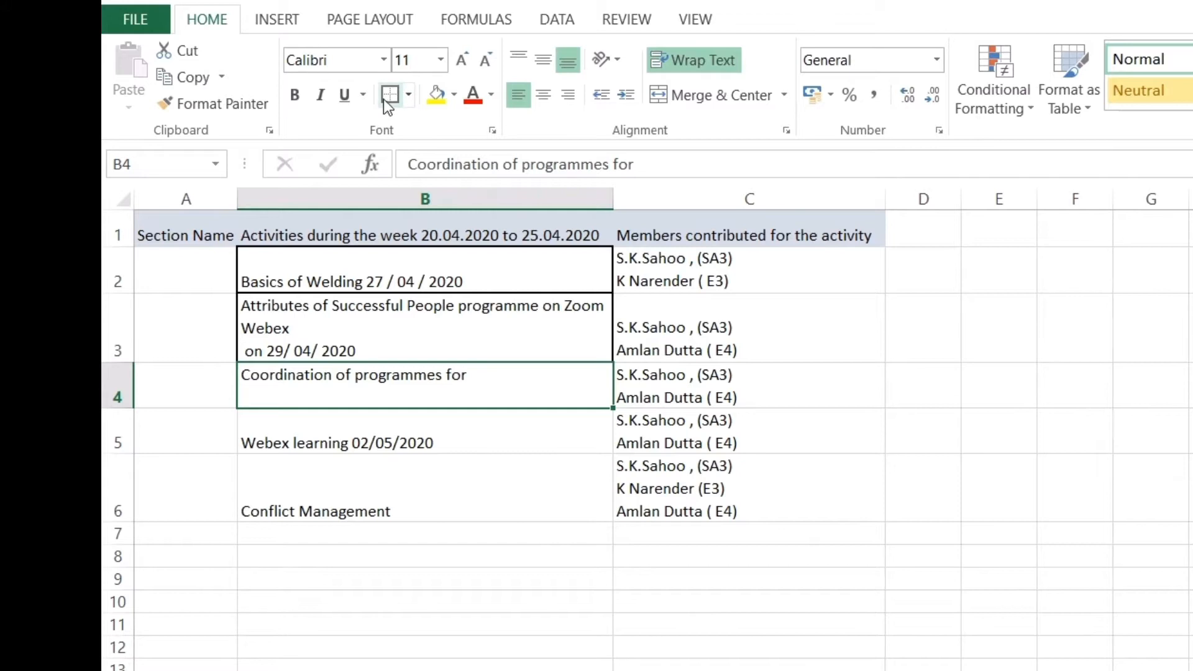
mouse_move(389, 94)
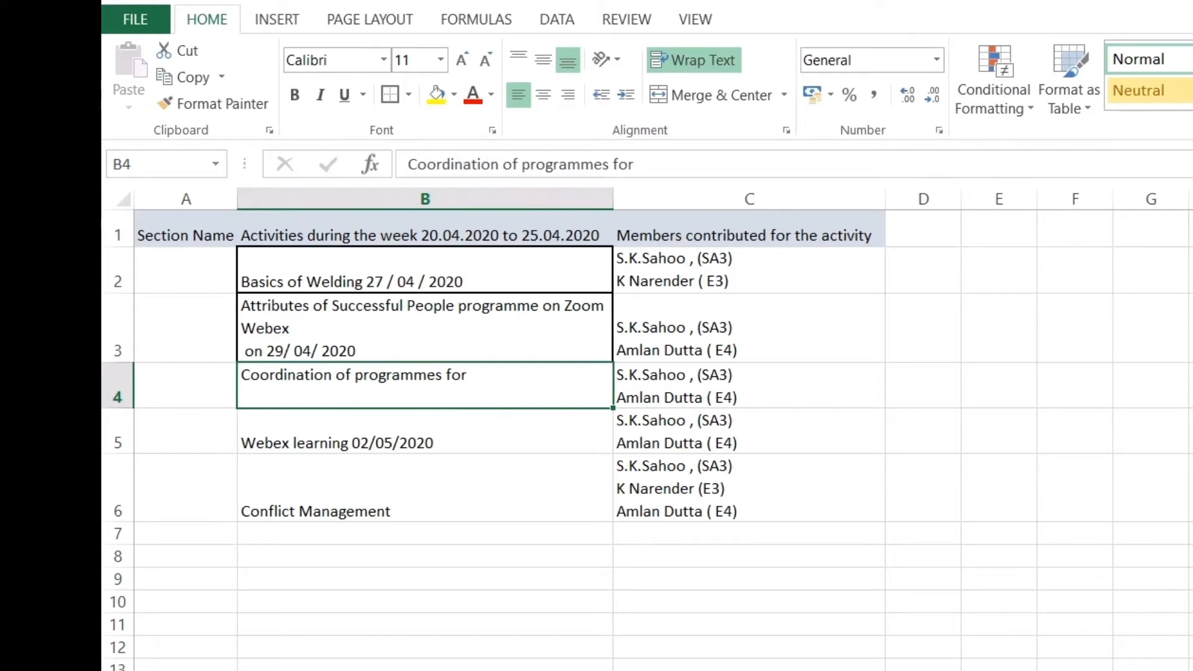
Repeat the thick box border on the Webex learning cell and a member cell using F4.
key("F4")
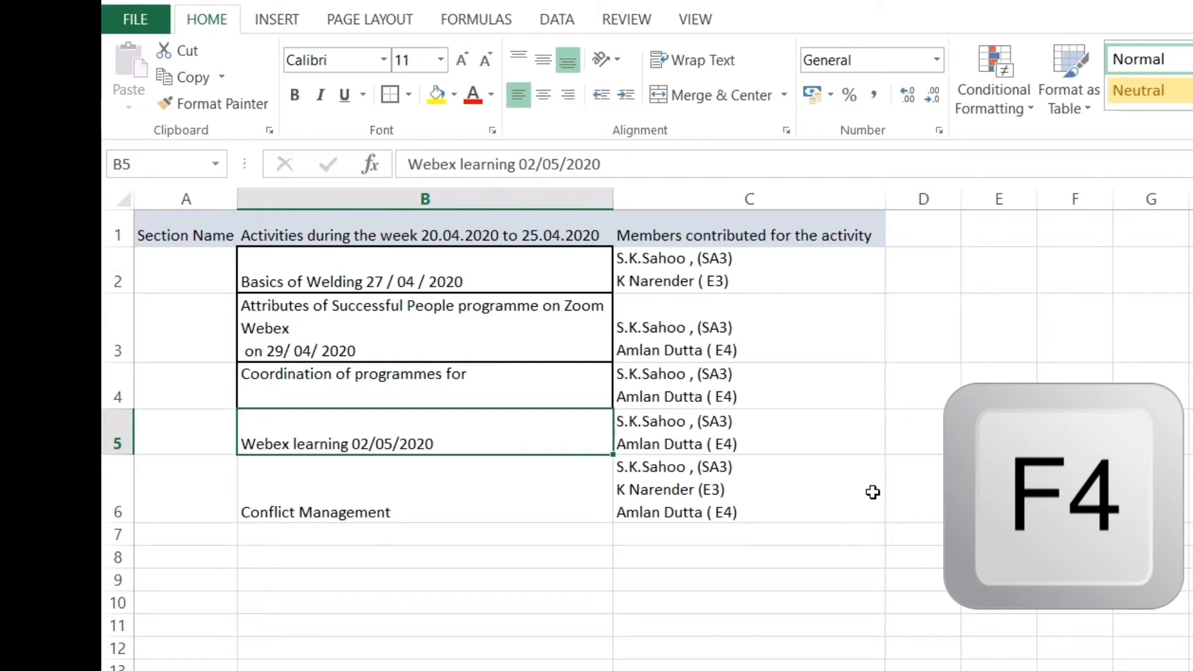
mouse_move(524, 473)
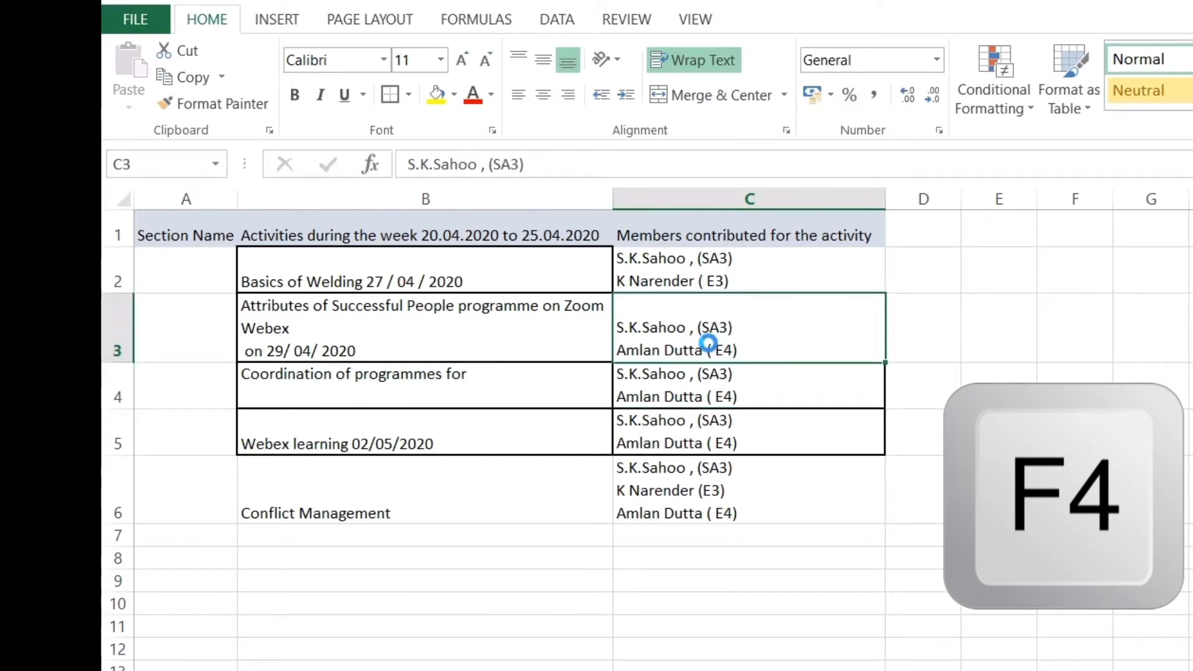
key("f4")
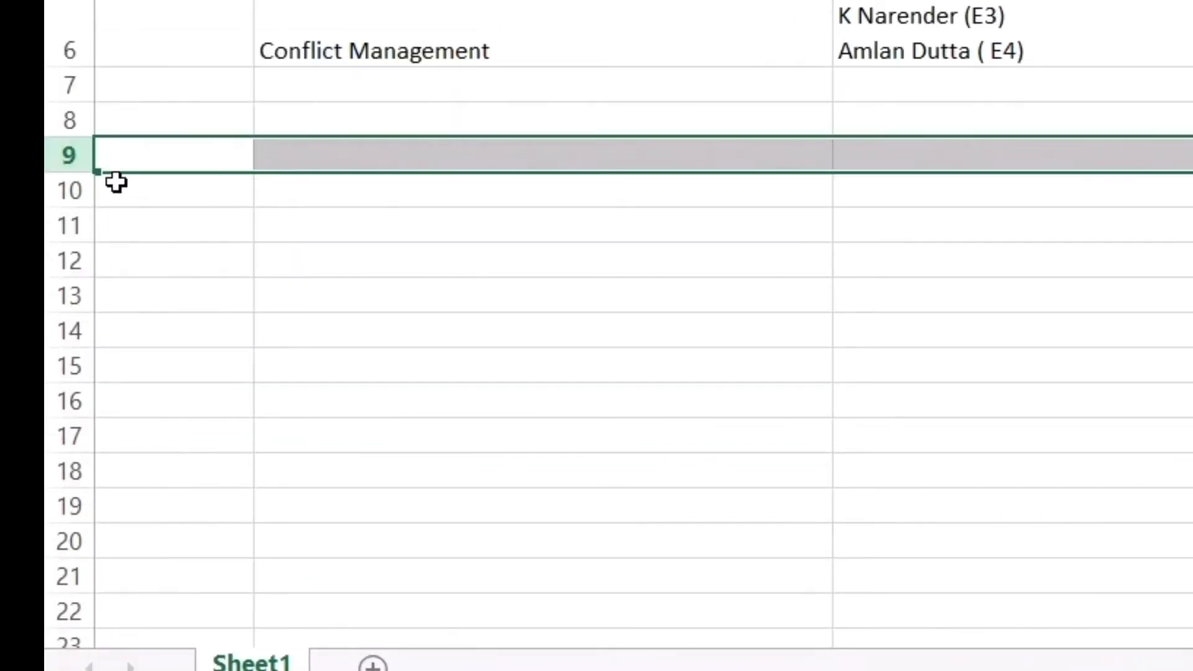
Delete the empty row 9, then delete two more rows by repeating with F4.
right_click(69, 157)
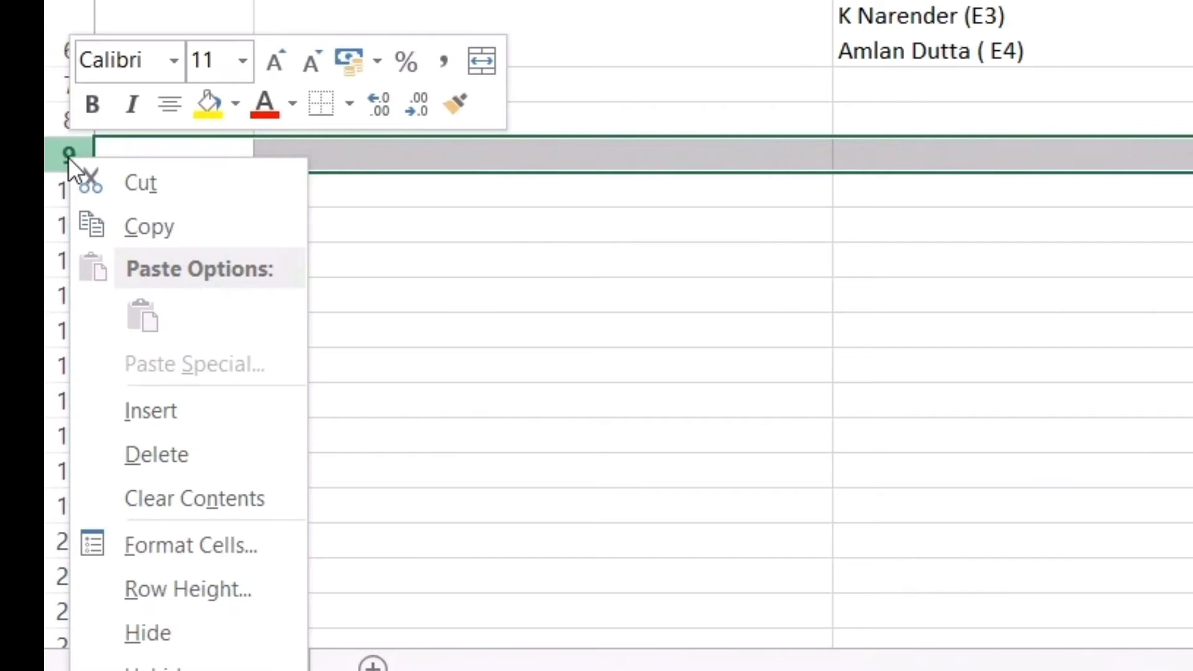
mouse_move(169, 455)
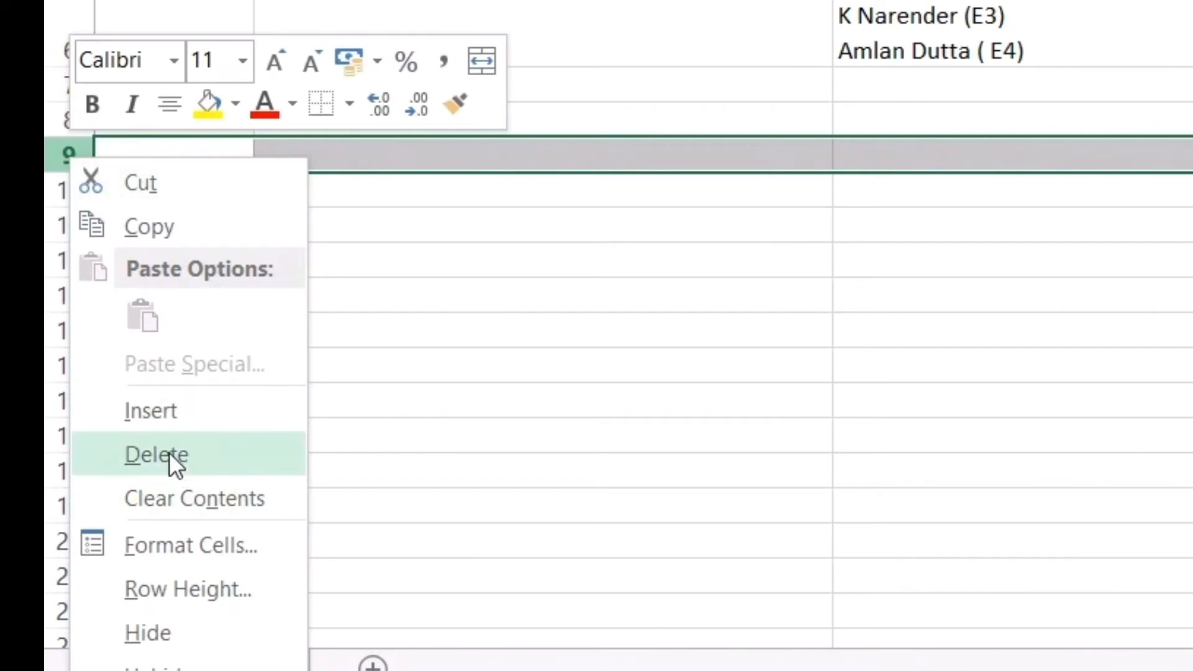
left_click(157, 455)
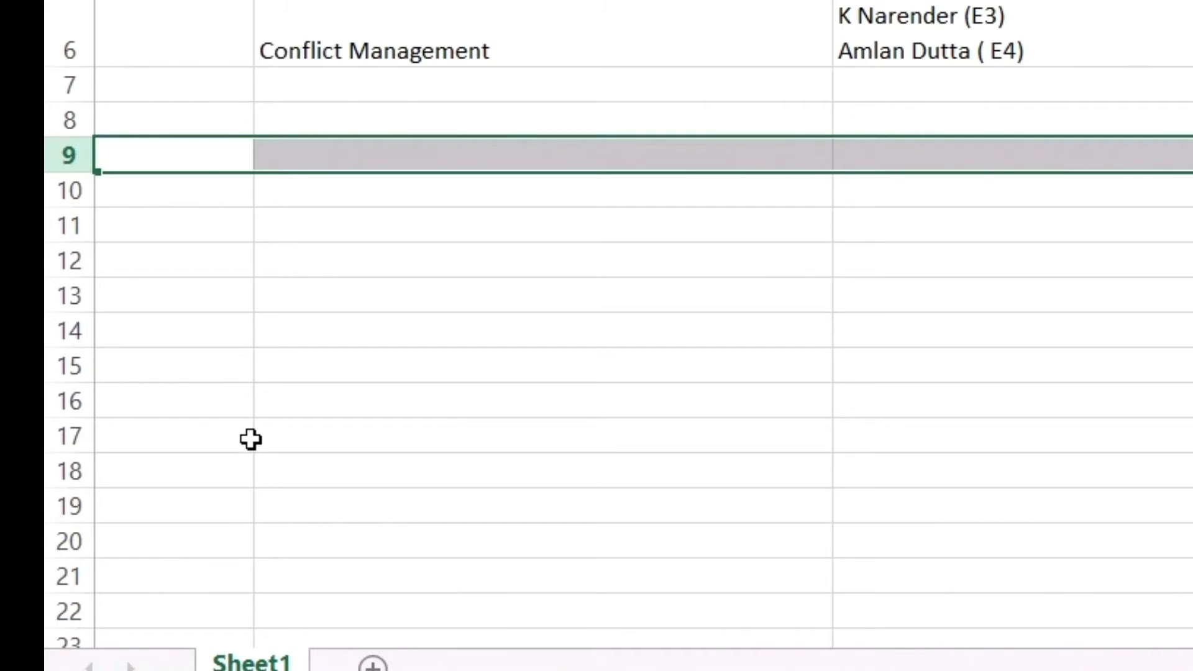
key("F4")
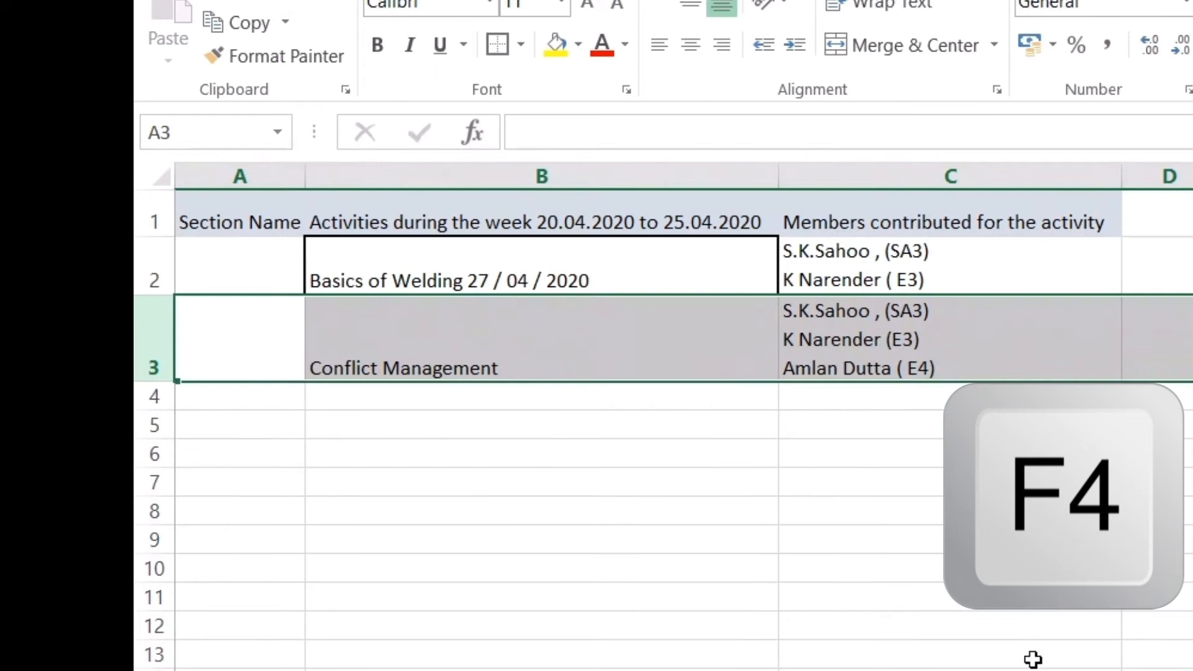
key("f4")
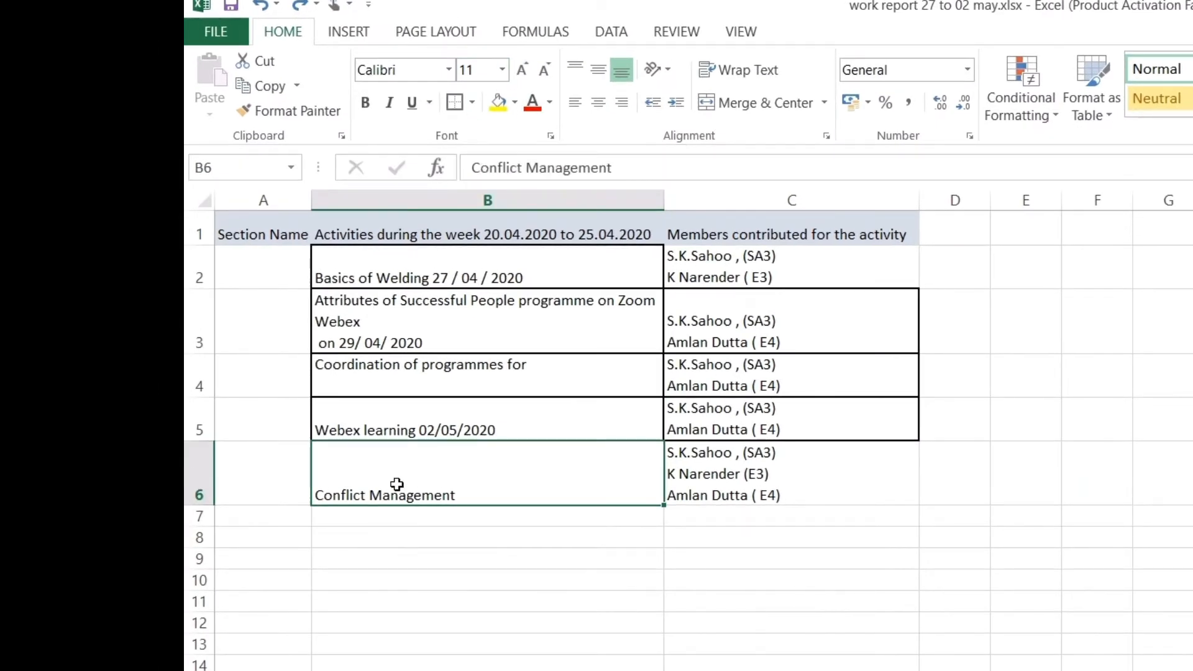
Set Conflict Management and Webex learning text to 28 points, then bold the Attributes activity.
left_click(501, 70)
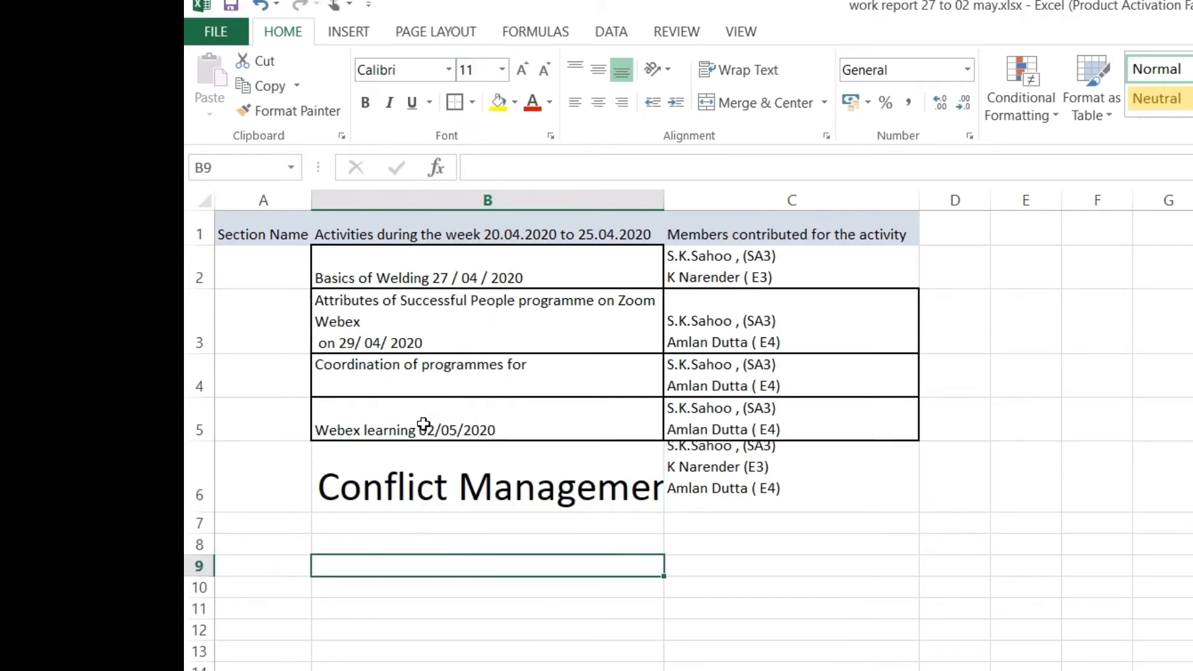
left_click(501, 69)
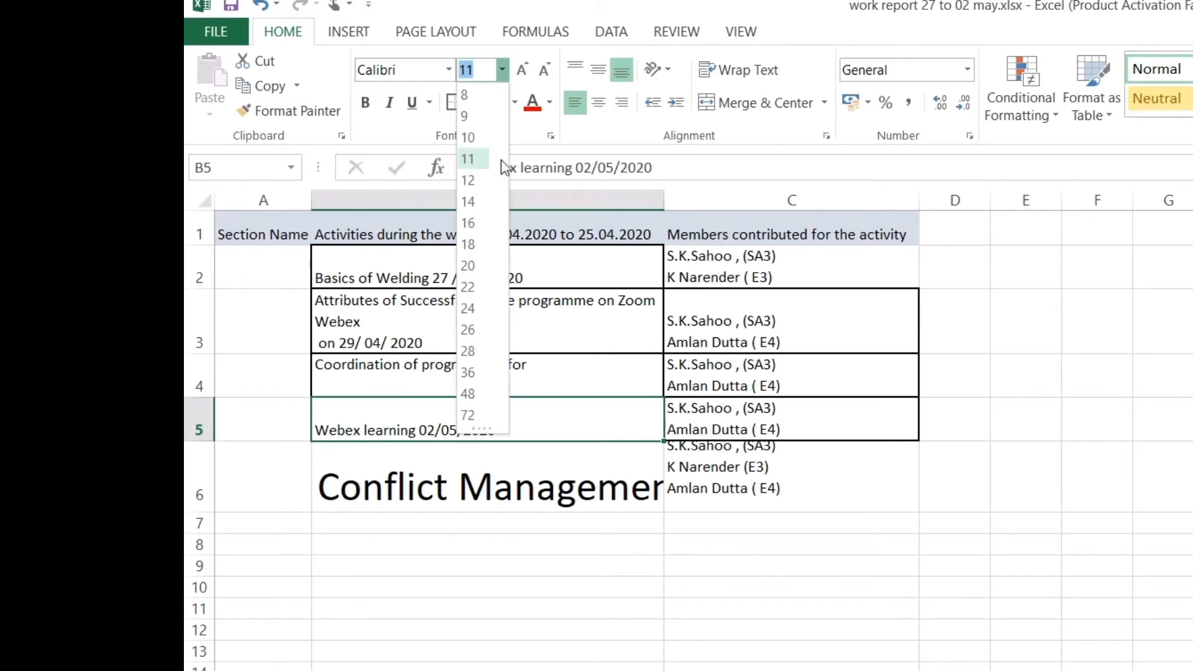
left_click(467, 393)
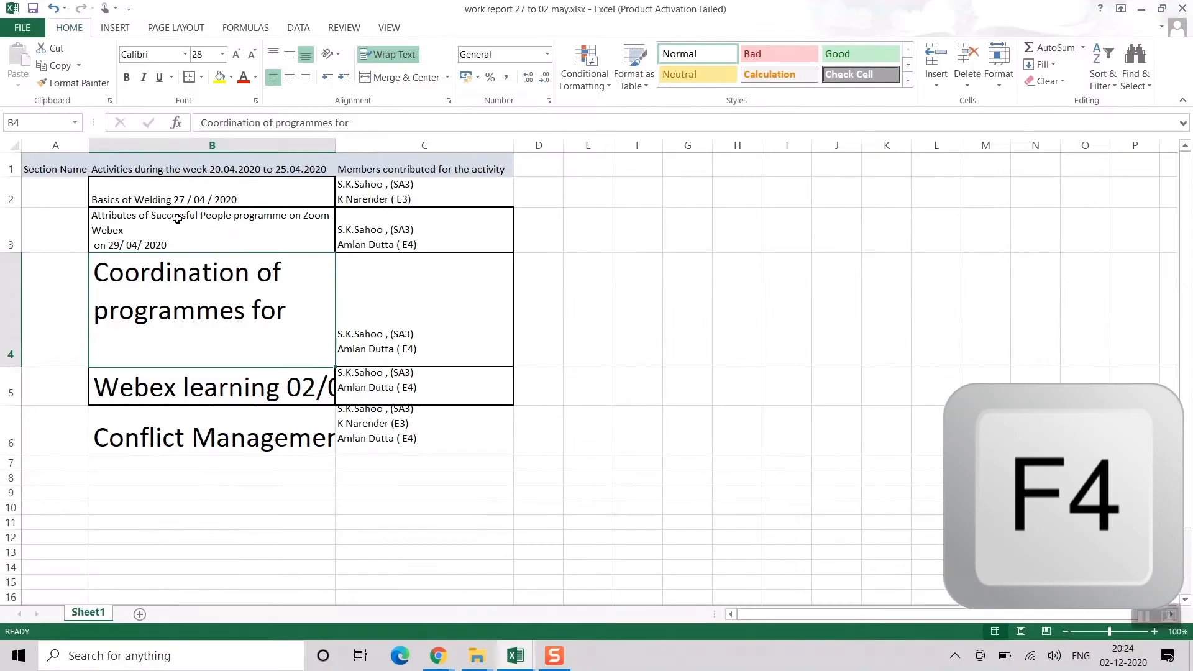
left_click(423, 228)
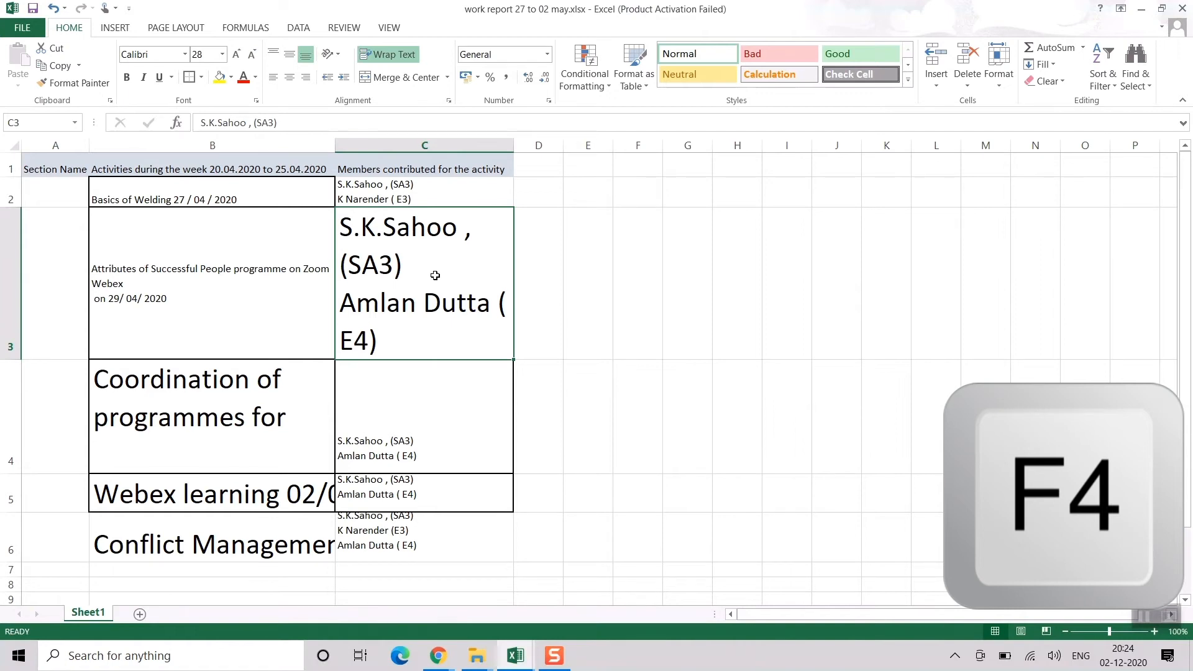
left_click(212, 286)
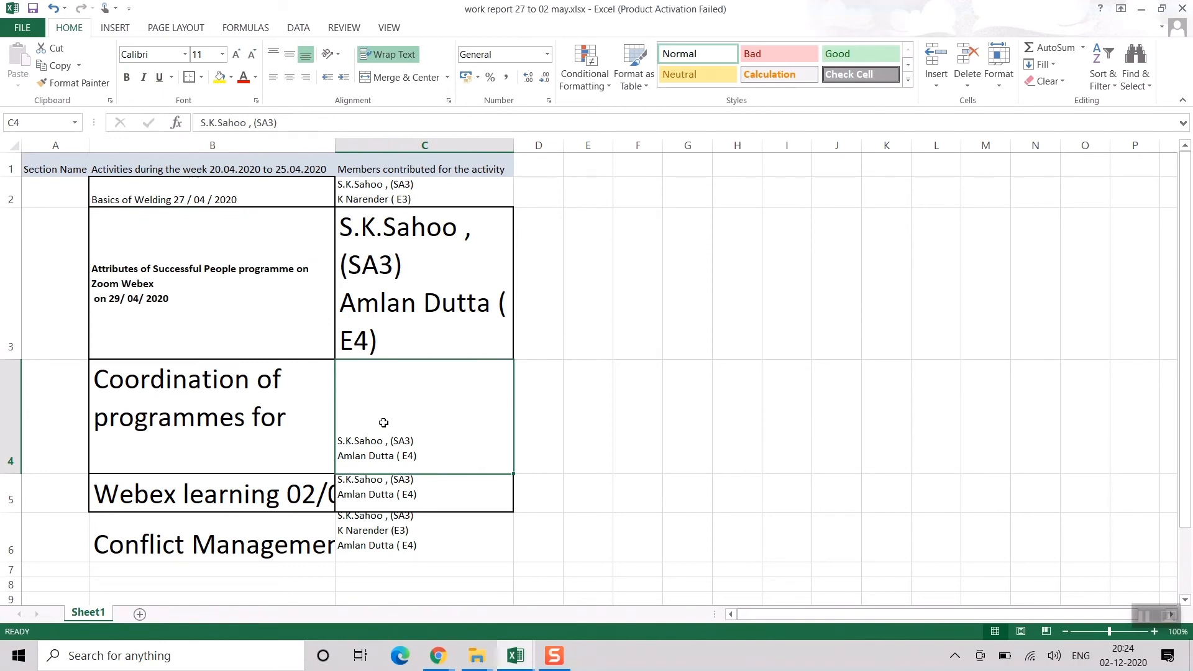
Repeat bold on the Coordination and Webex learning member cells using F4.
left_click(126, 77)
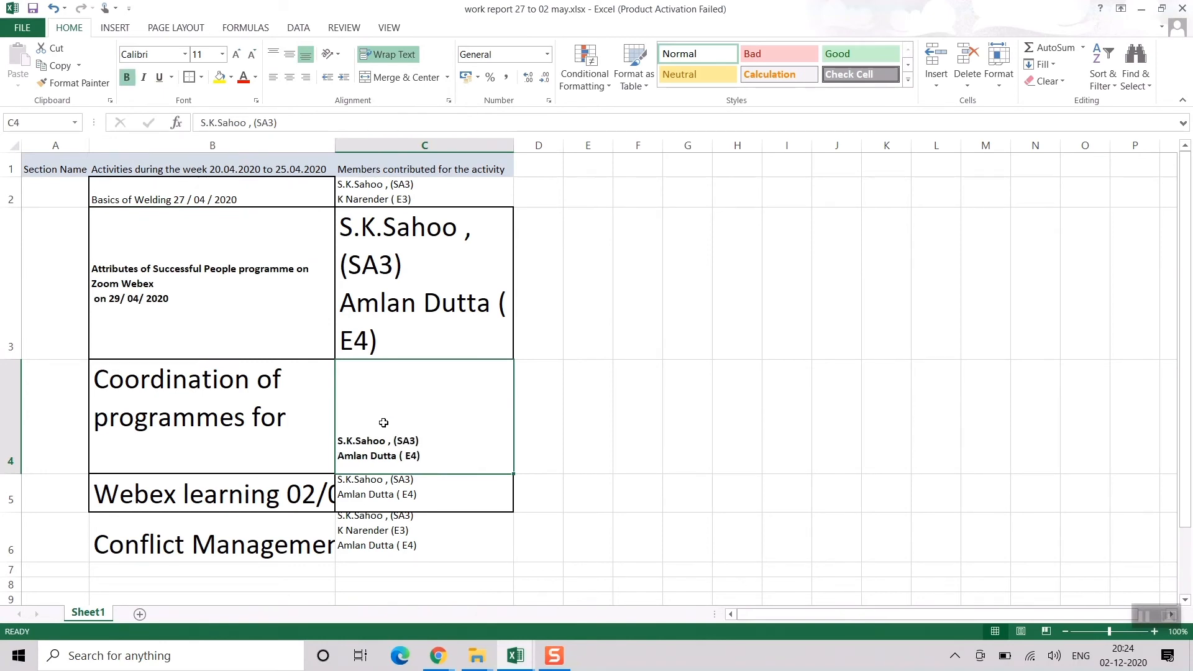
key("f4")
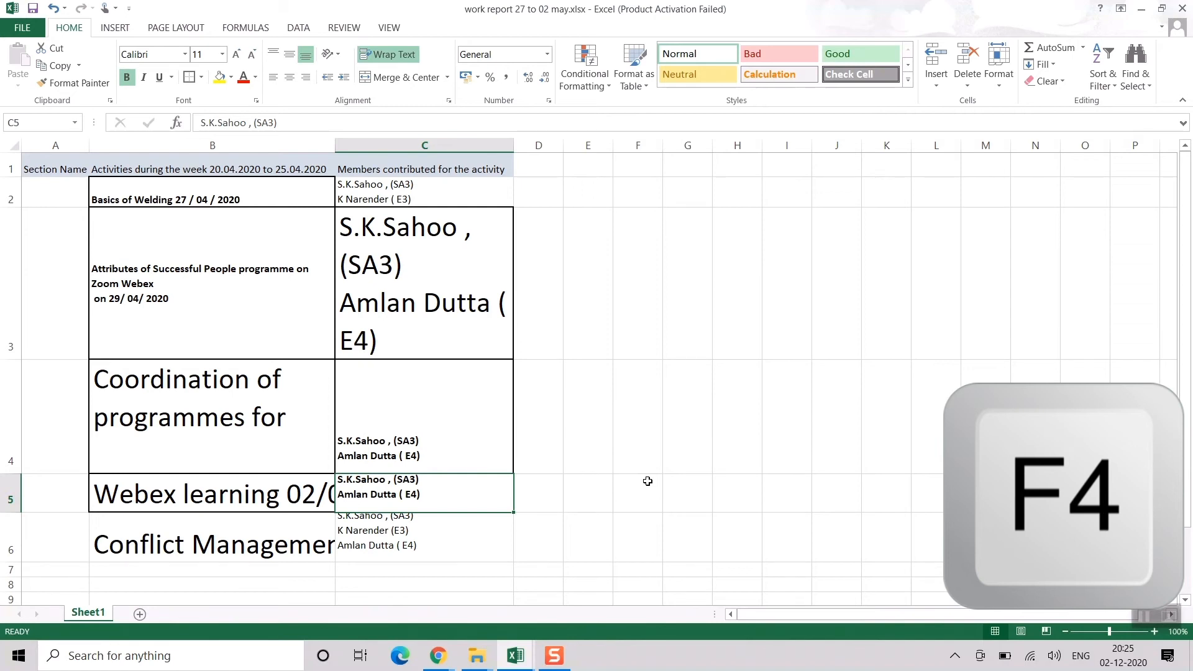
key("f4")
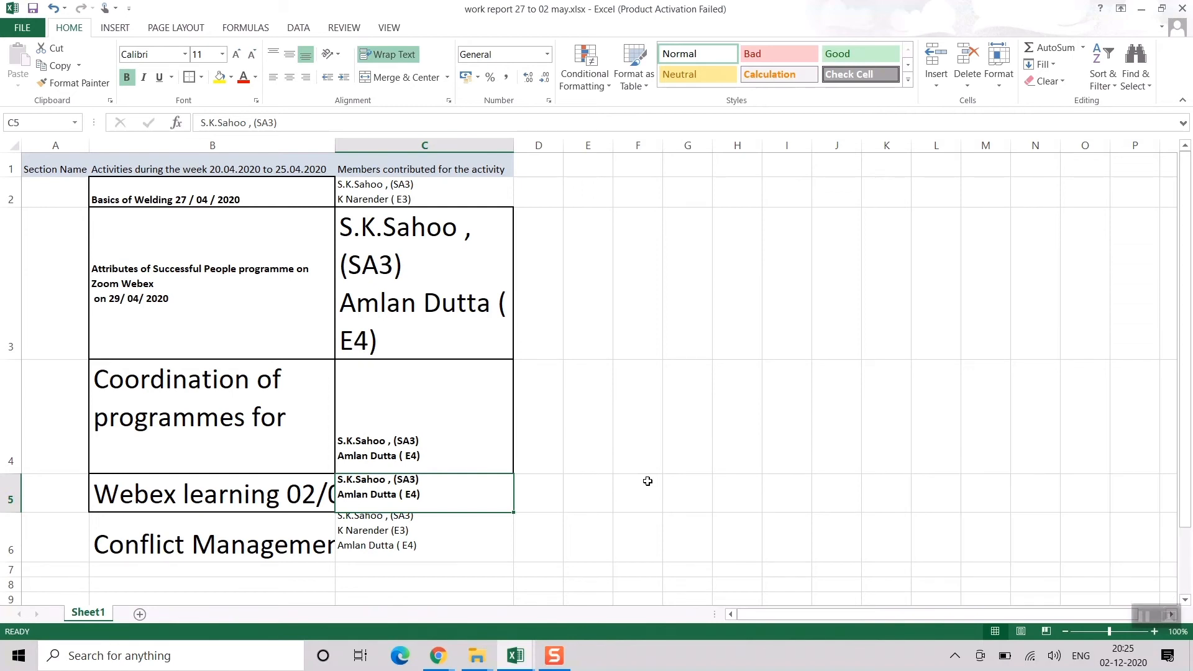